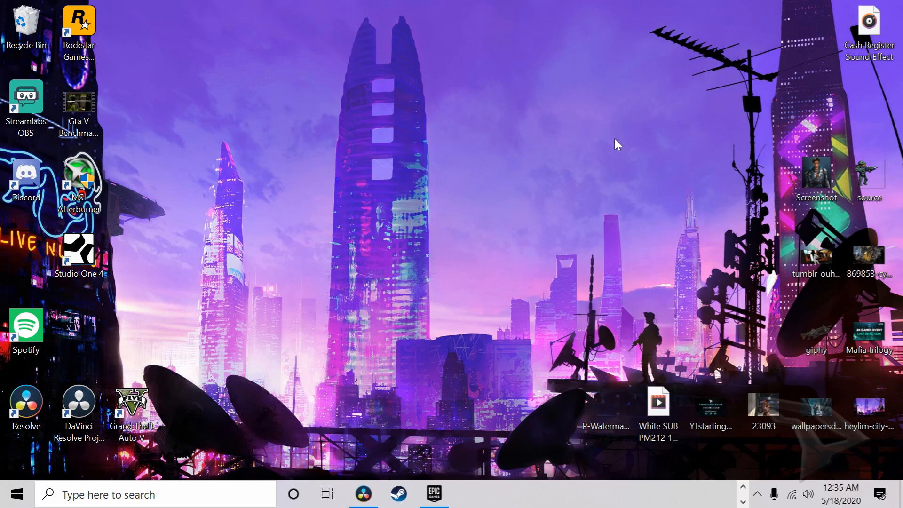
pyautogui.moveTo(185, 443)
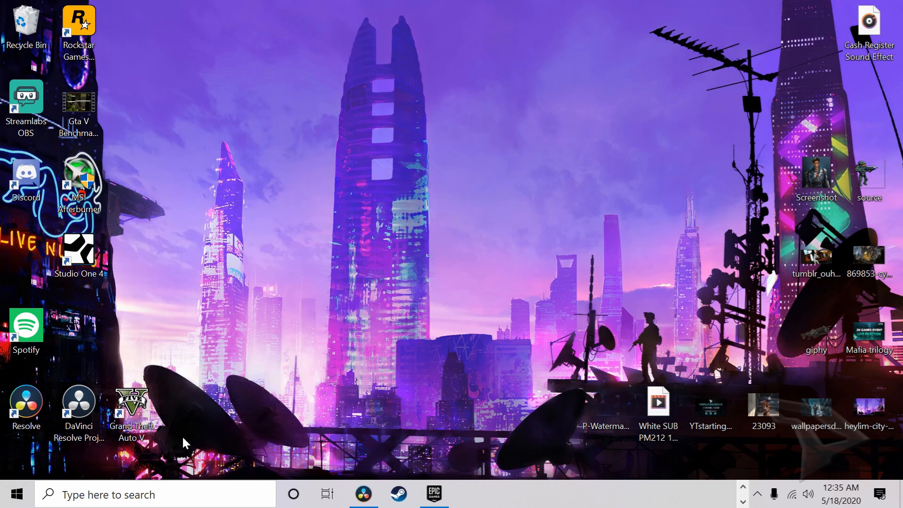
# Step: Bring up the Start menu from the taskbar
pyautogui.click(16, 494)
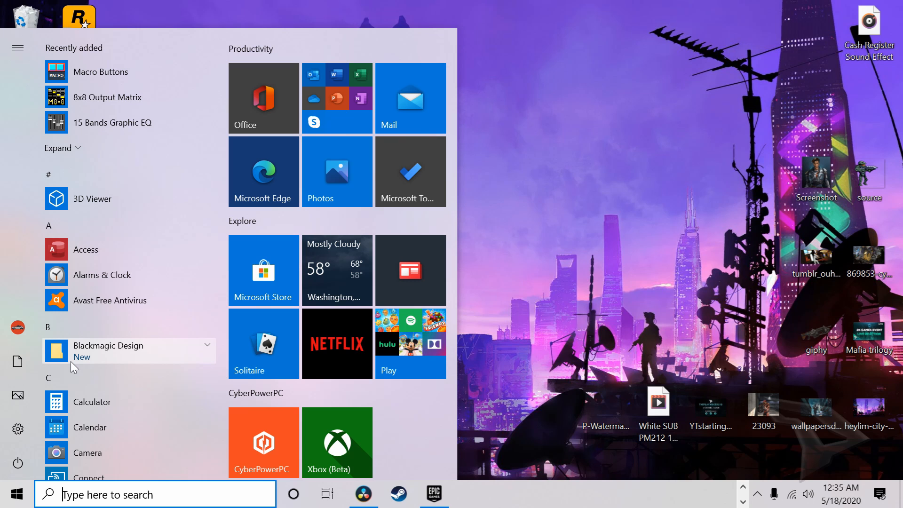
pyautogui.moveTo(72, 351)
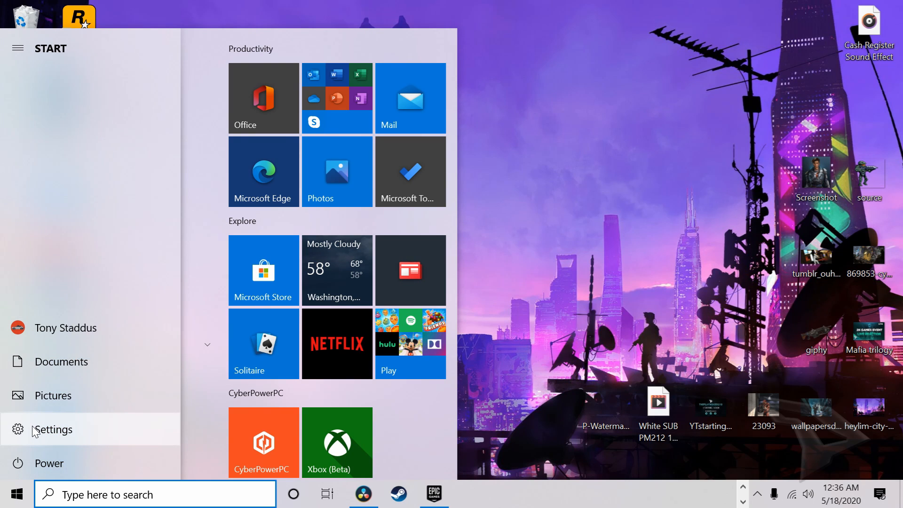
# Step: Reach Devices in Windows Settings and switch Bluetooth on to pair the Xbox Wireless Controller
pyautogui.click(53, 430)
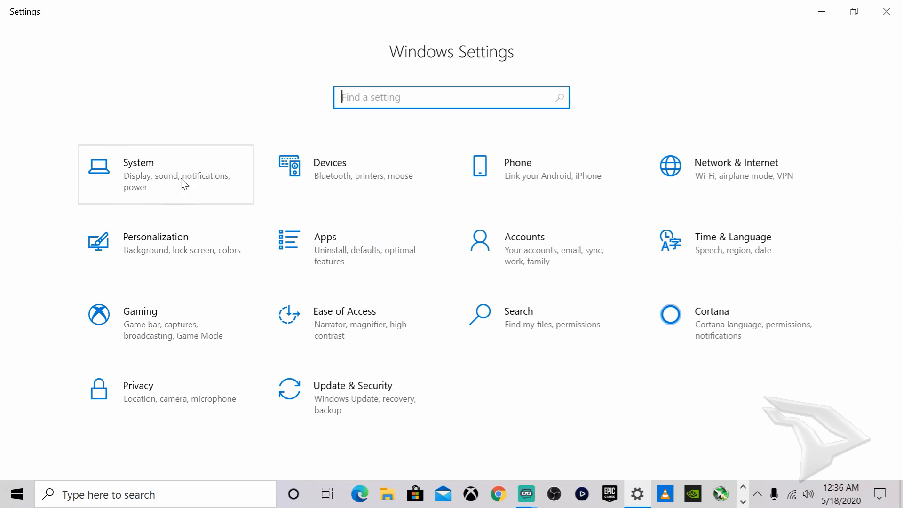
pyautogui.click(331, 168)
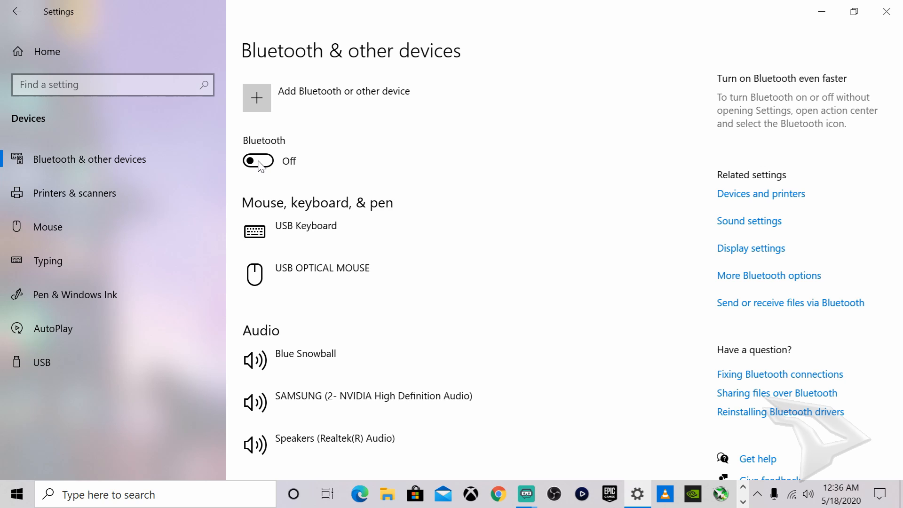
pyautogui.click(258, 161)
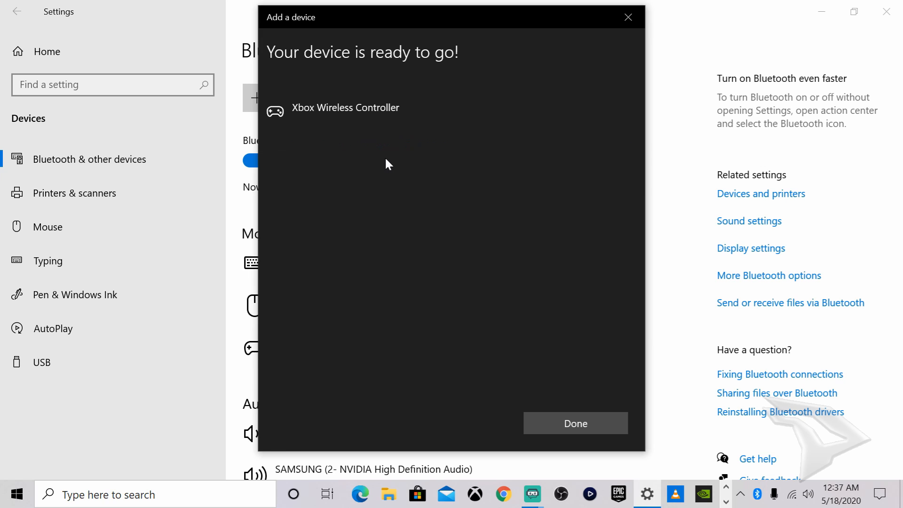
pyautogui.moveTo(348, 148)
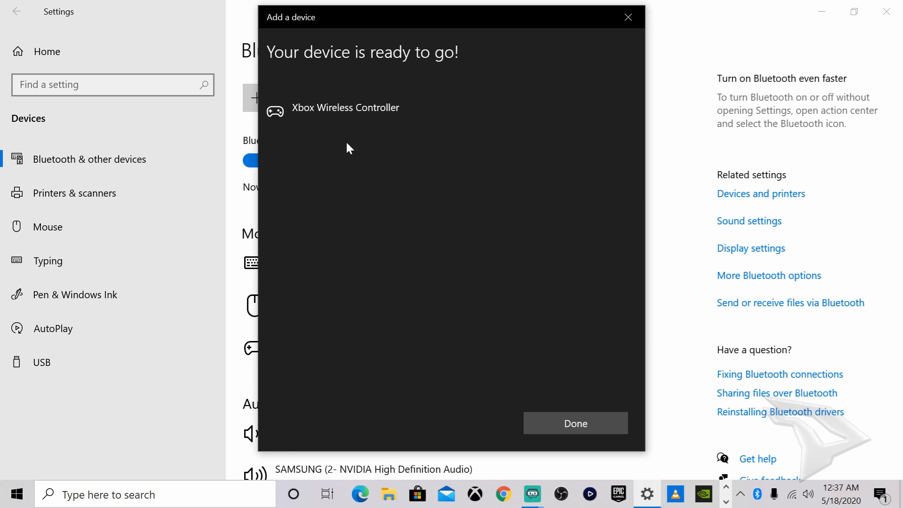
pyautogui.moveTo(367, 91)
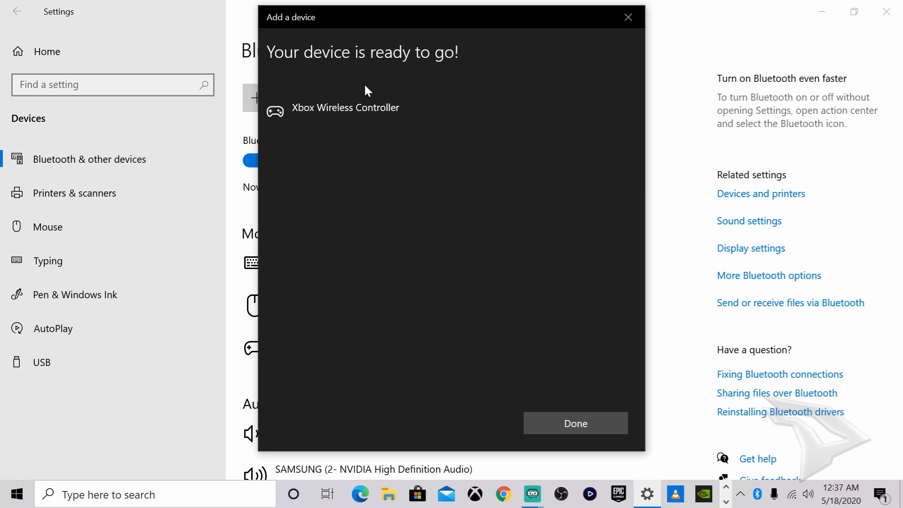
pyautogui.moveTo(574, 424)
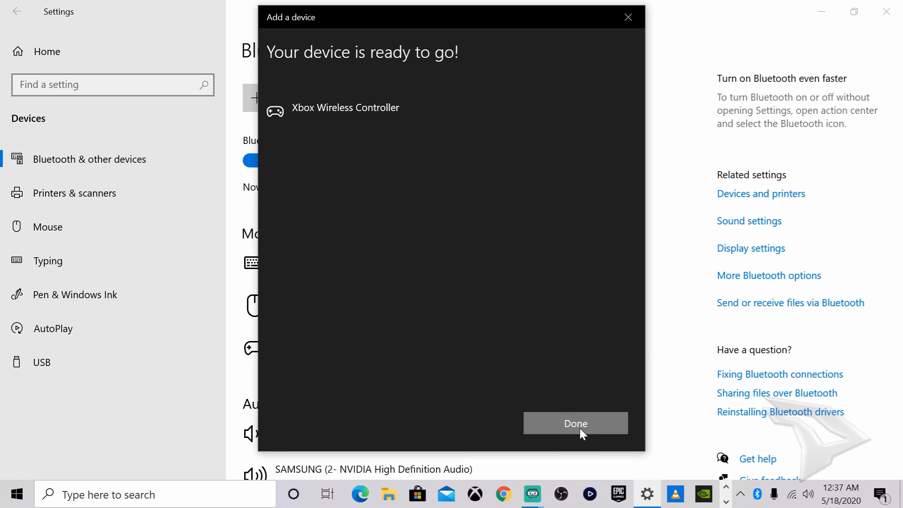
# Step: Confirm the controller pairing with Done, then launch Grand Theft Auto V from the library
pyautogui.click(574, 423)
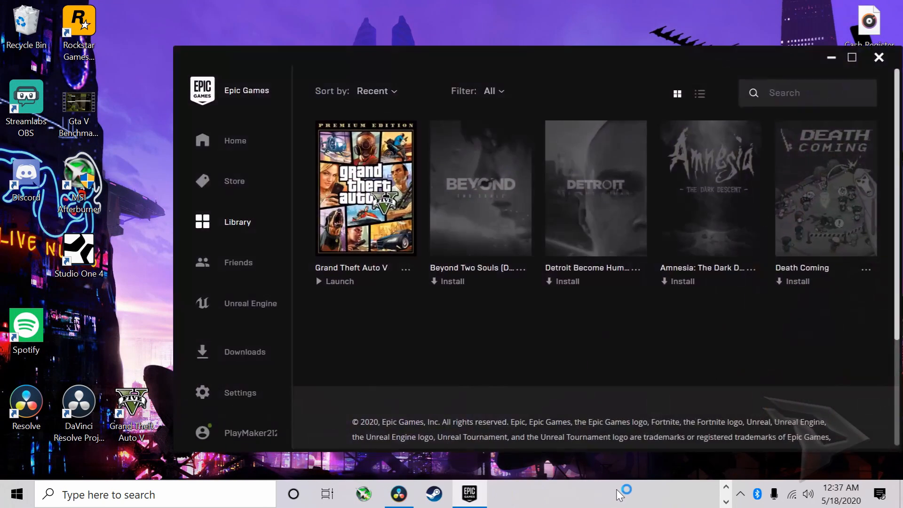
pyautogui.moveTo(256, 114)
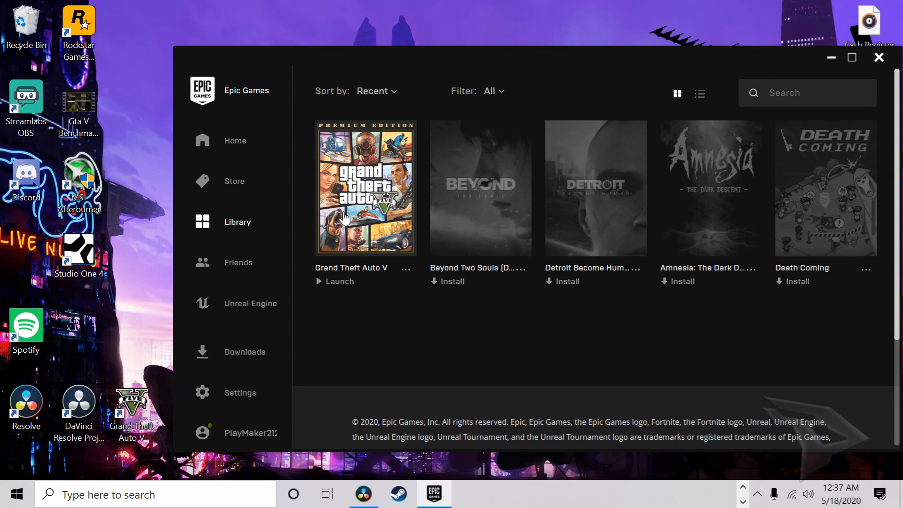
pyautogui.click(339, 281)
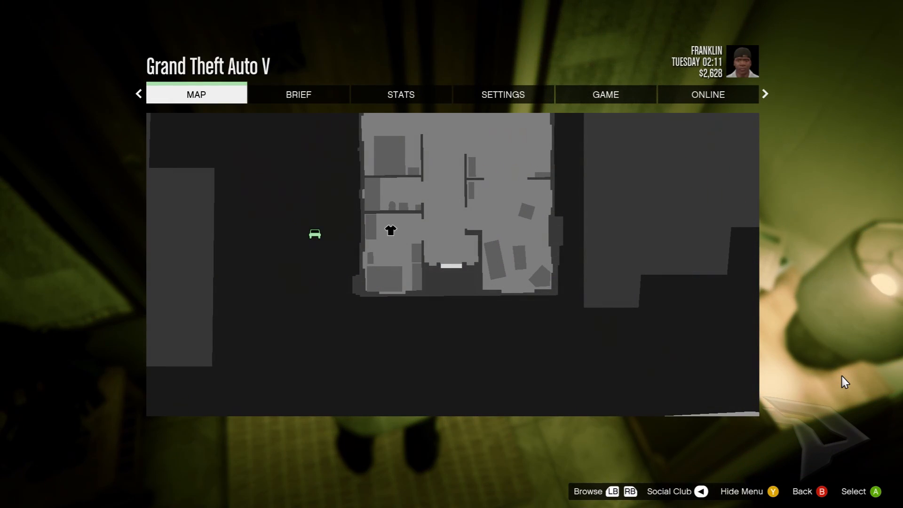
# Step: Review the BRIEF and STATS pause-menu pages, then resume gameplay with Franklin at his house
pyautogui.click(298, 94)
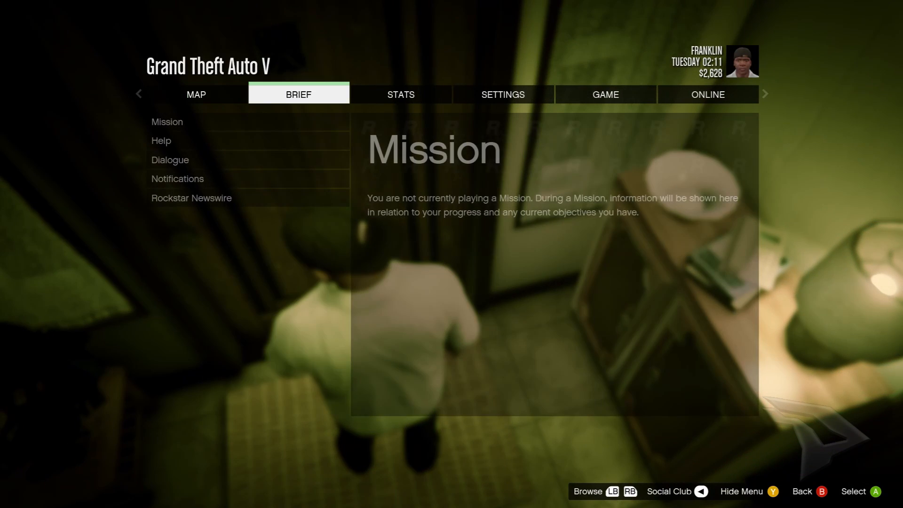
pyautogui.click(401, 94)
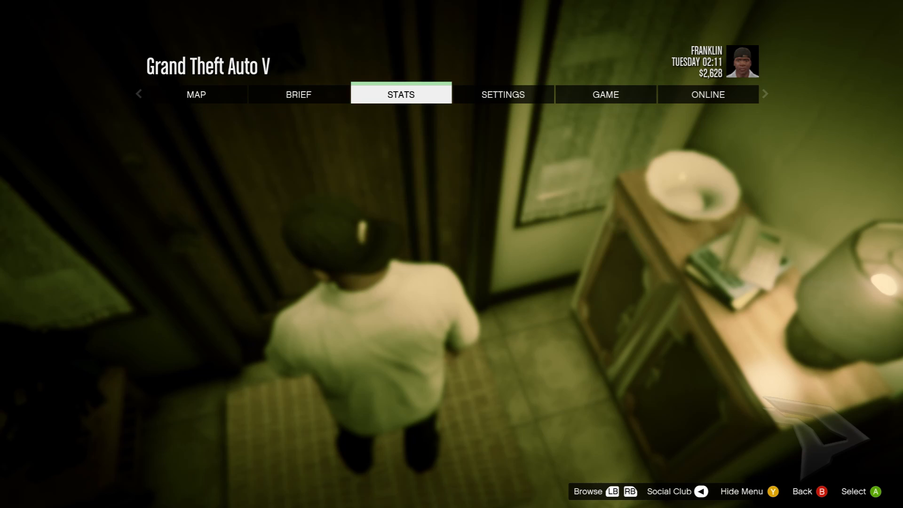
pyautogui.click(401, 94)
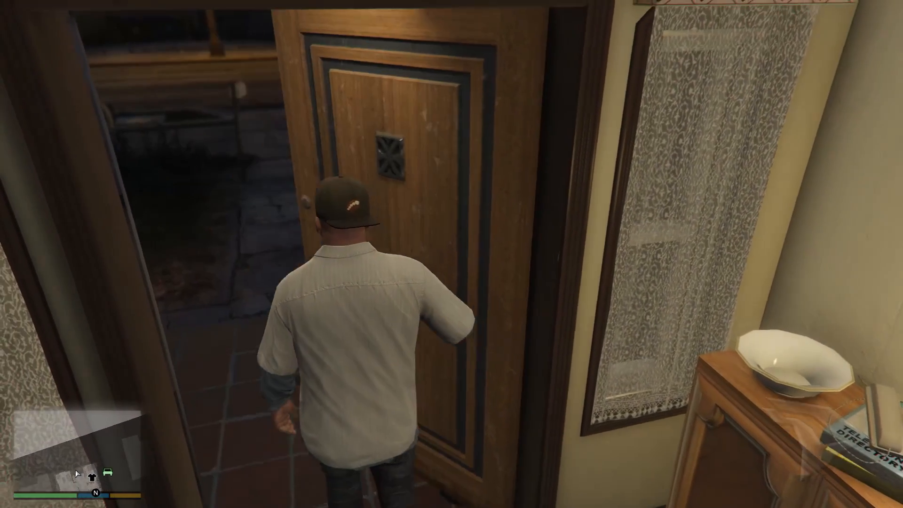
pyautogui.press('tab')
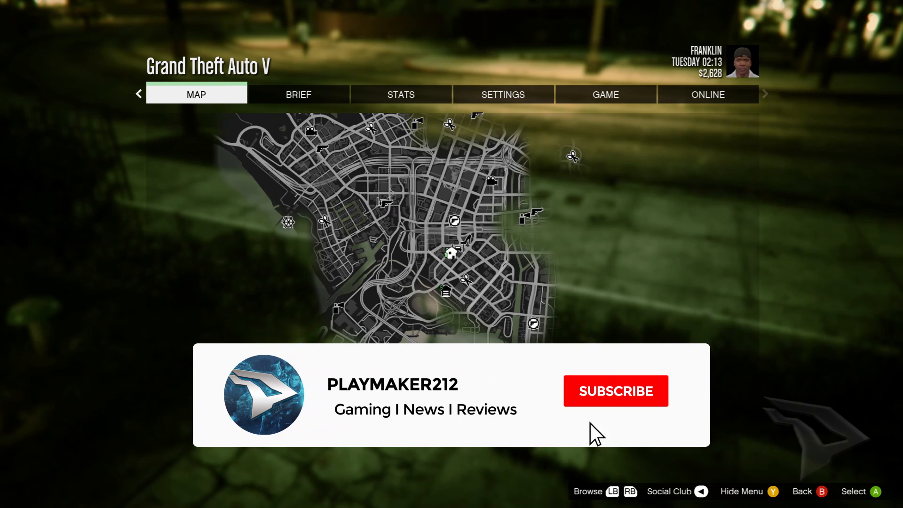
# Step: Show the city-wide map in the pause menu while Franklin stands outdoors
pyautogui.click(614, 391)
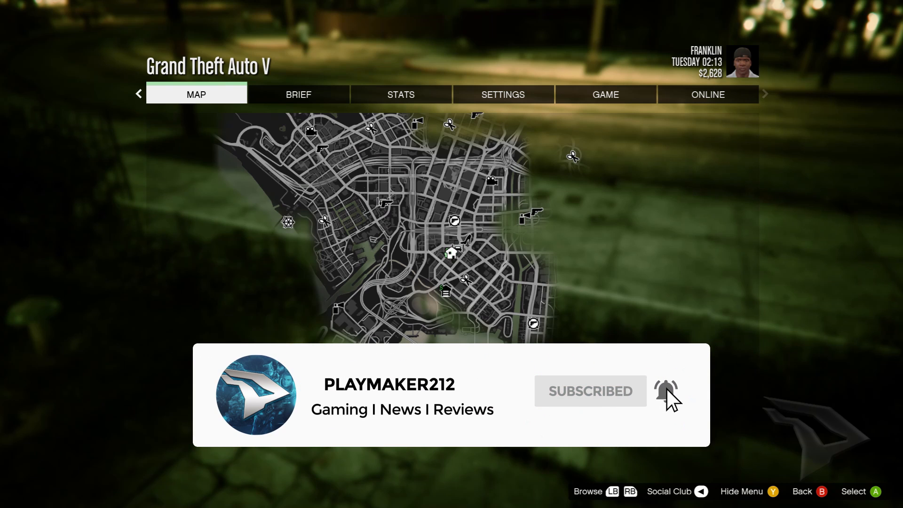